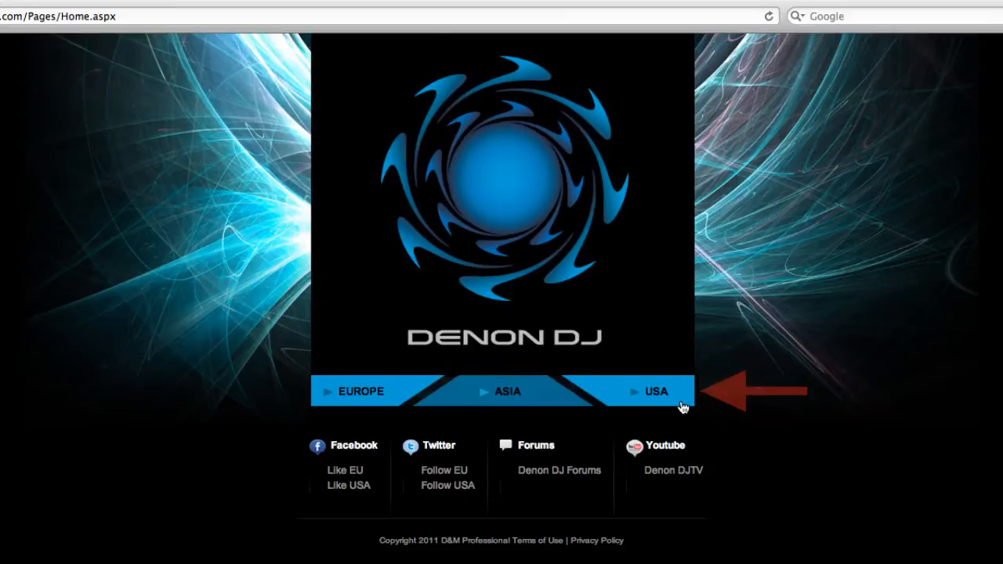
From the USA Denon DJ site, download the SC3900 Serato Scratch Live mapping file under Support > Software
left_click(655, 392)
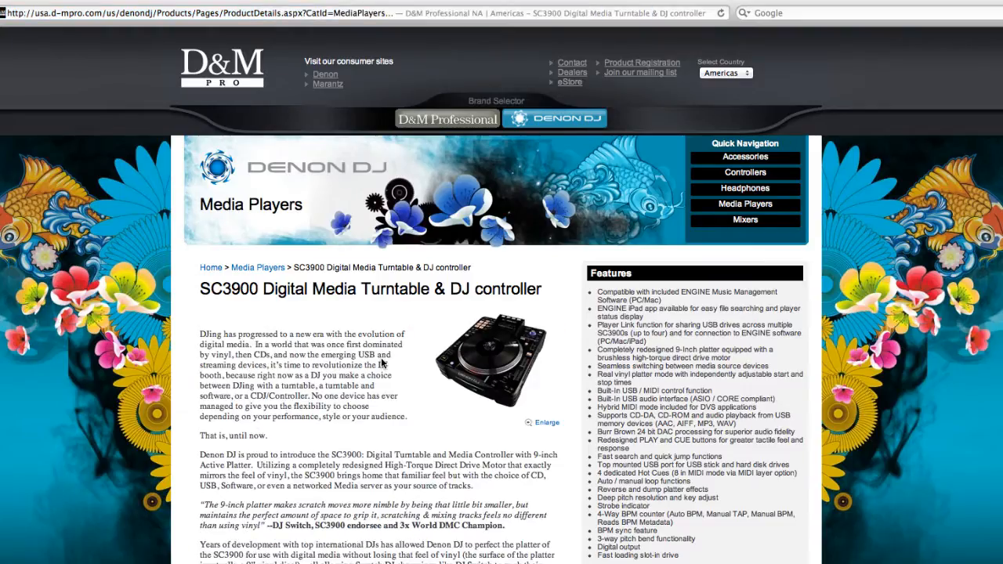
scroll("down", 3)
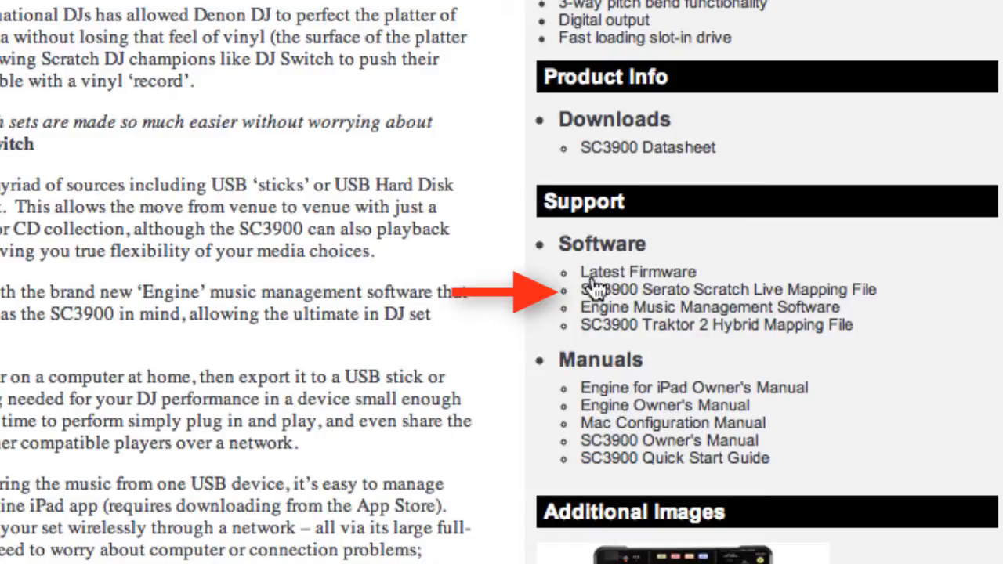
left_click(718, 288)
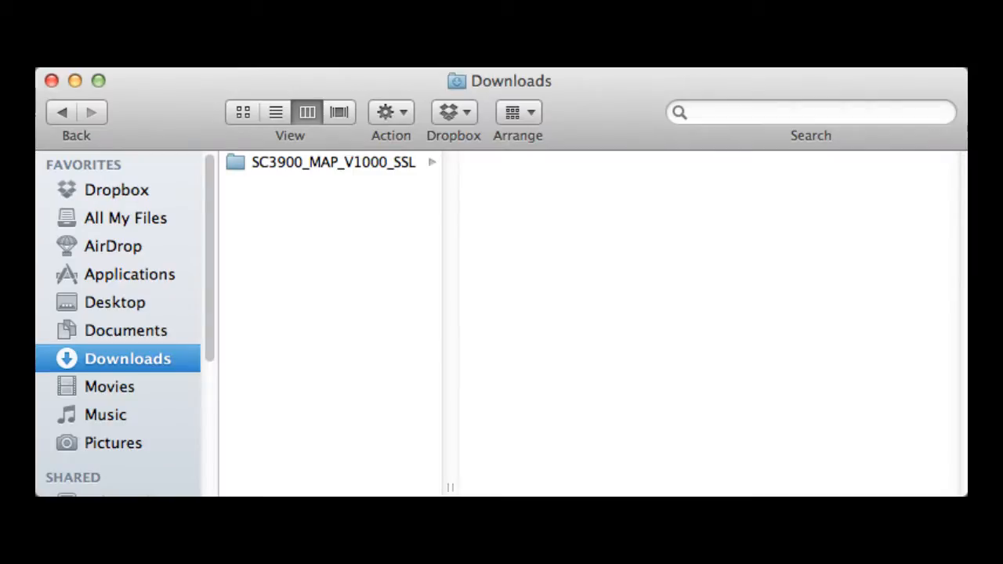
Save SC3900_MAP_V1000_SSL.zip from the IE download prompt into the Downloads folder
left_click(324, 161)
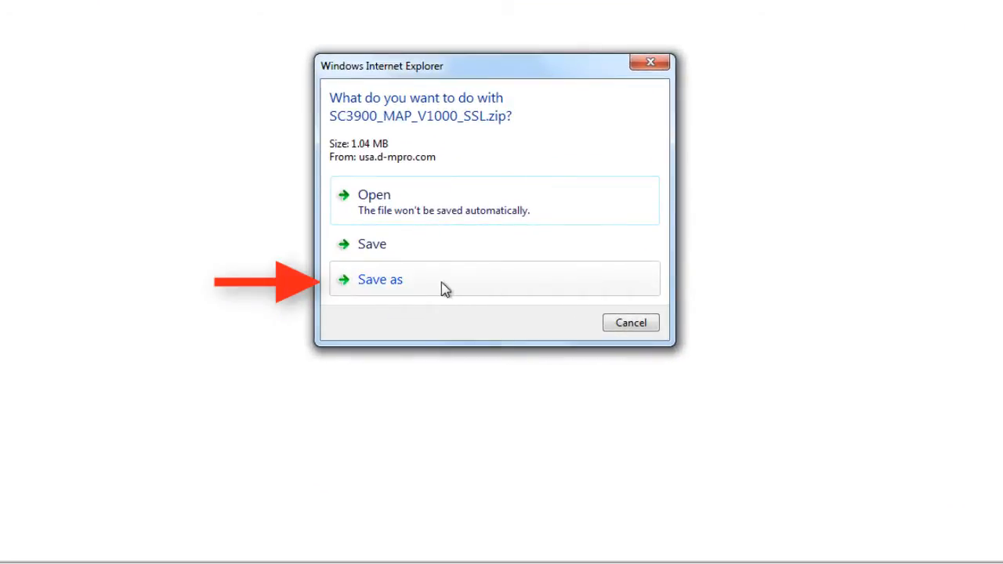
left_click(379, 279)
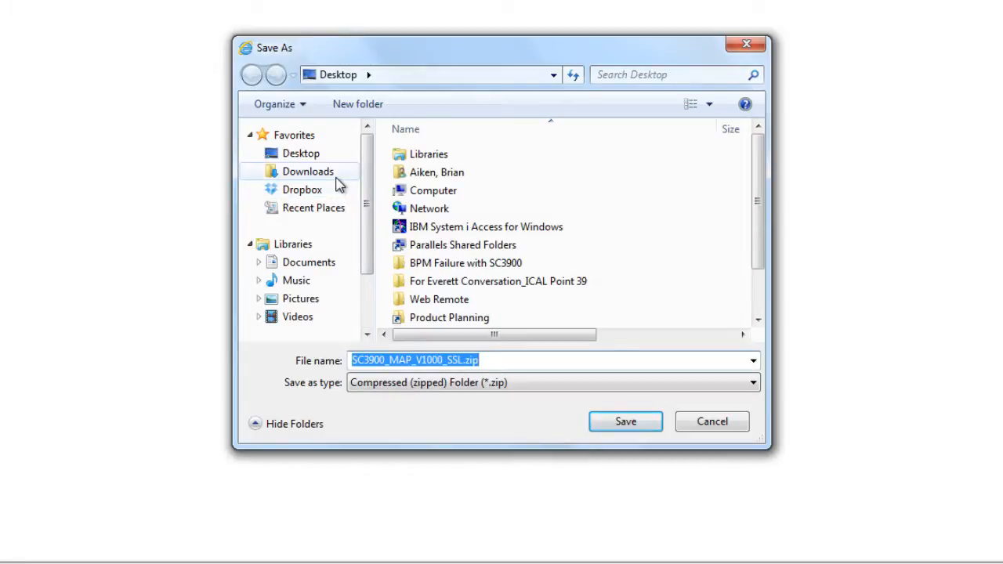
left_click(626, 420)
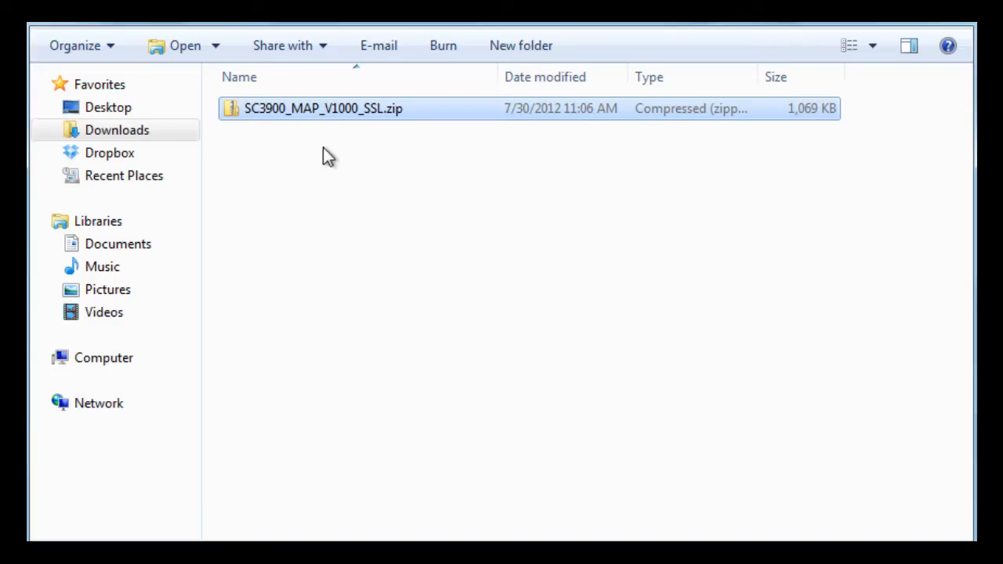
Extract All on SC3900_MAP_V1000_SSL.zip in Downloads to unpack the PDF guide and XML mapping
right_click(323, 108)
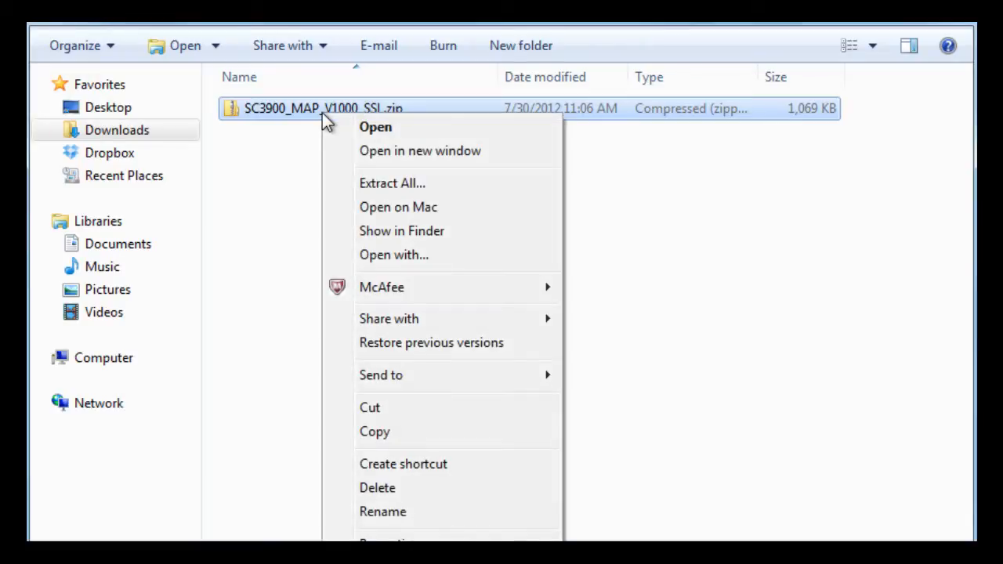
mouse_move(392, 181)
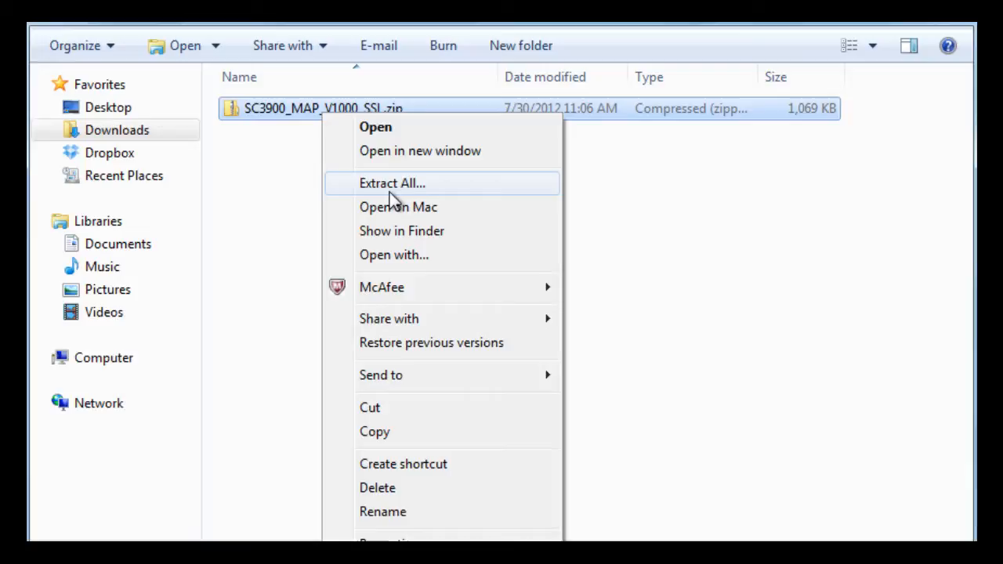
left_click(392, 182)
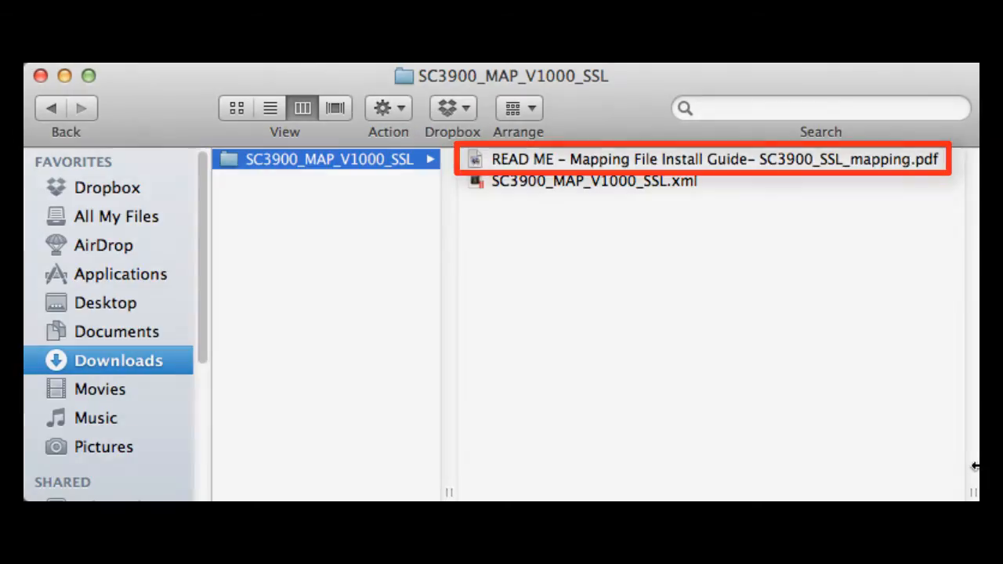
Show the extracted SC3900_MAP_V1000_SSL folder with its READ ME PDF and XML mapping file
double_click(709, 160)
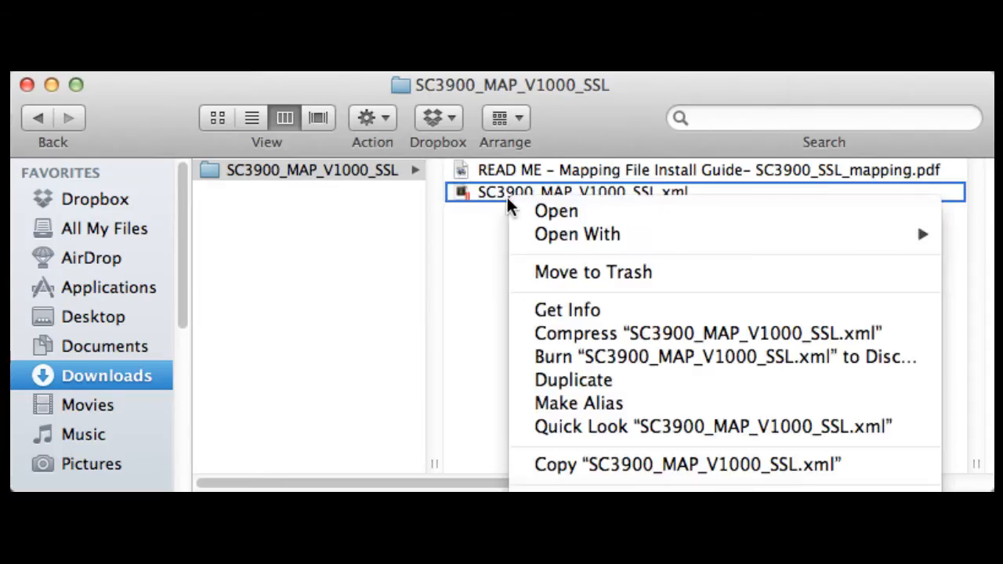
mouse_move(629, 466)
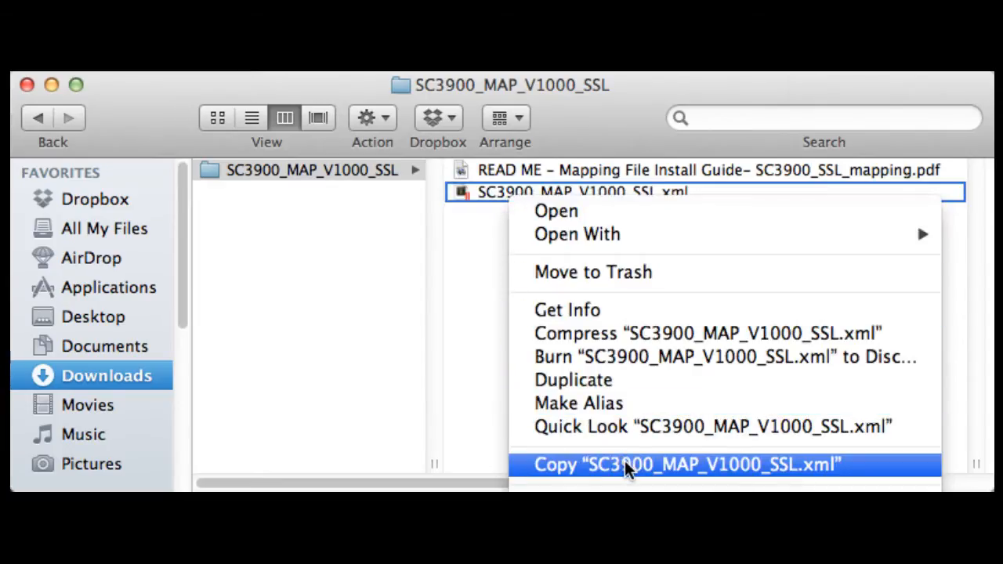
Copy SC3900_MAP_V1000_SSL.xml in Finder and bring up its actions in Windows Explorer
left_click(629, 464)
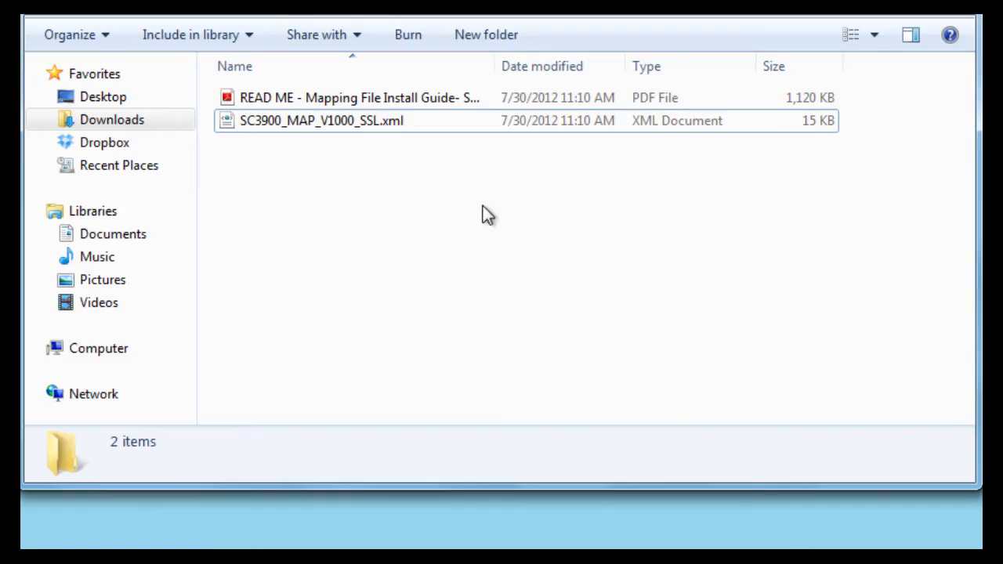
right_click(321, 119)
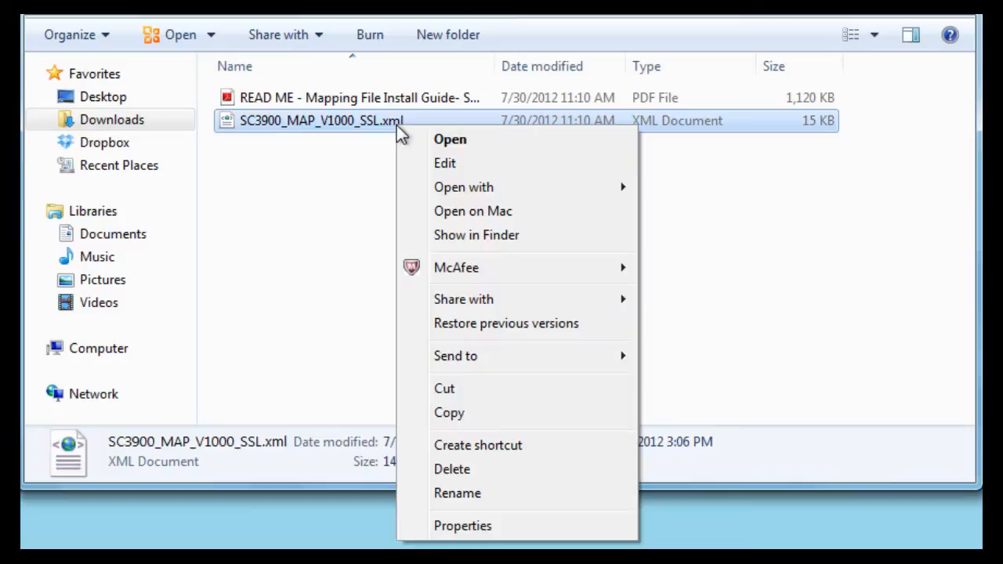
mouse_move(477, 420)
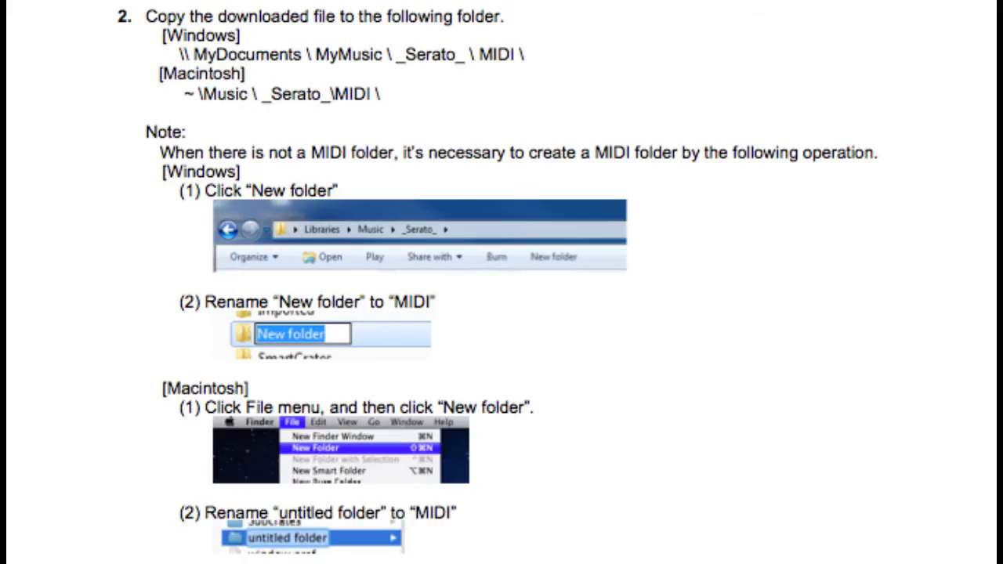
Follow the READ ME step 2 path to the empty Music > _Serato_ > MIDI folder
double_click(226, 54)
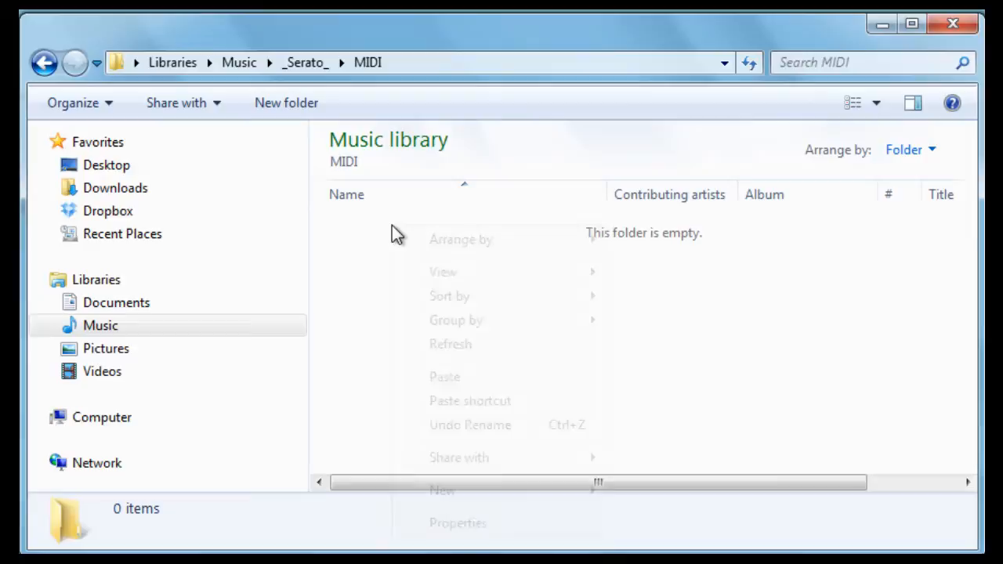
Paste SC3900_MAP_V1000_SSL.xml into the _Serato_ MIDI folder
left_click(461, 388)
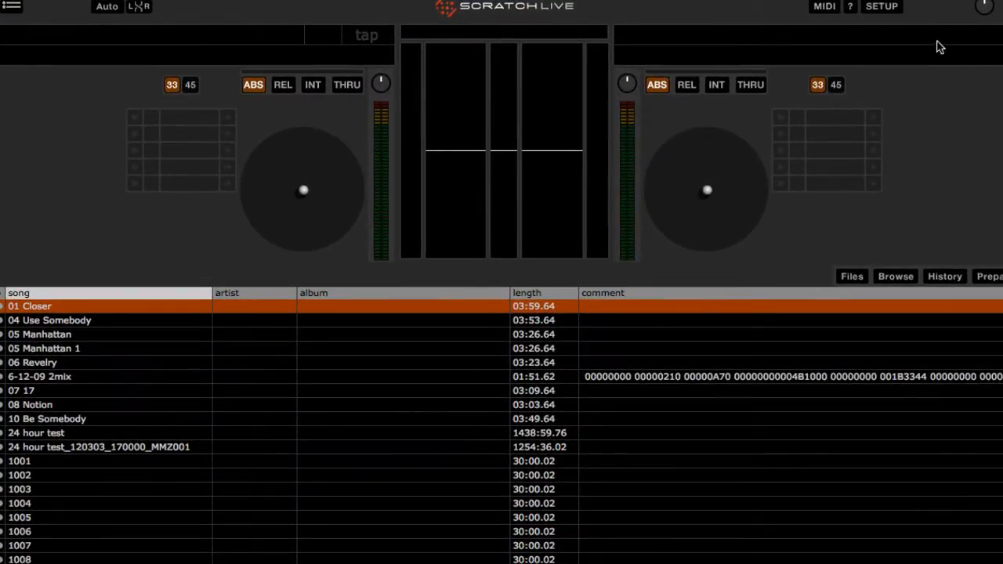
In Setup > MIDI, load SC3900_MAP_V1000_SSL as the current MIDI preset
left_click(881, 7)
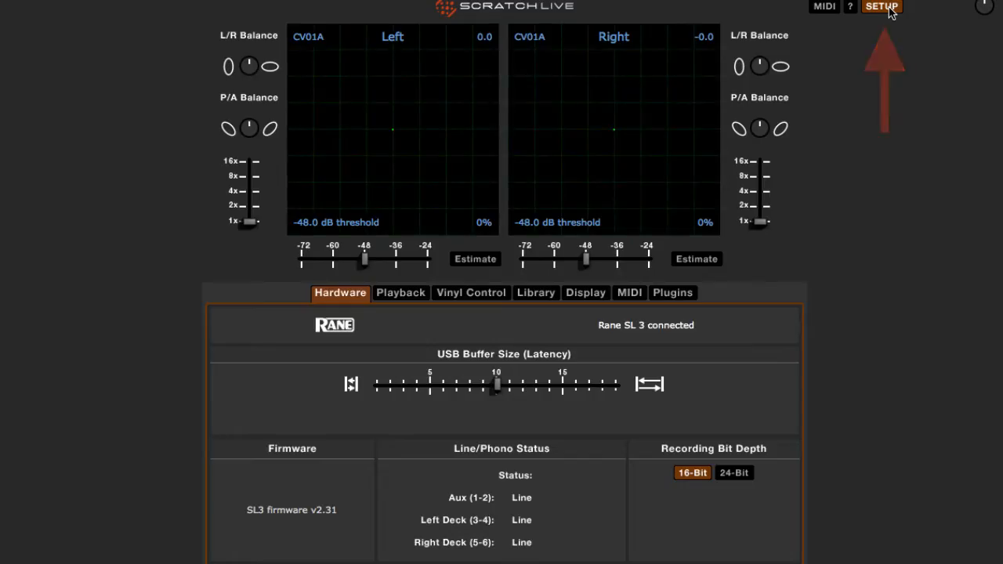
left_click(628, 293)
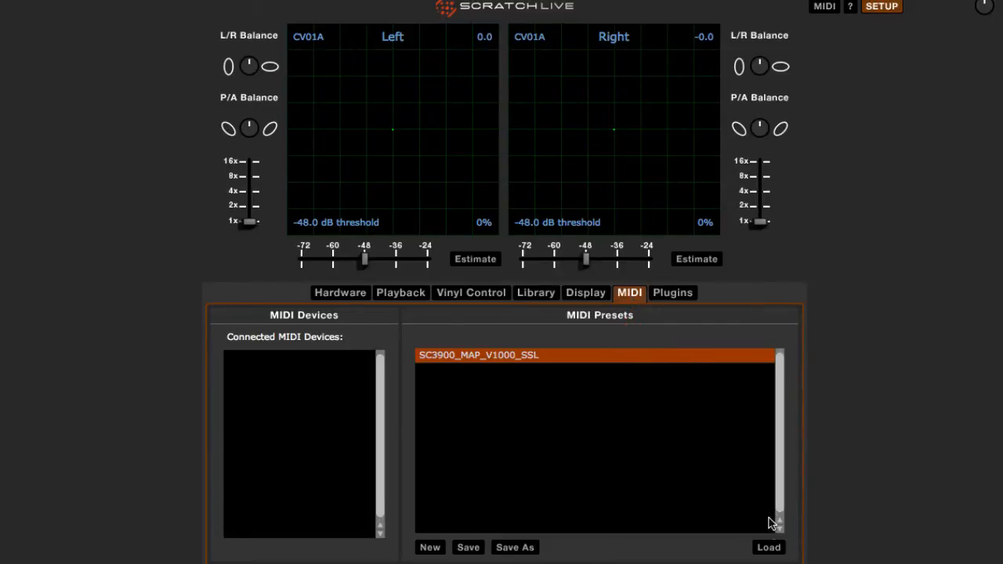
left_click(768, 548)
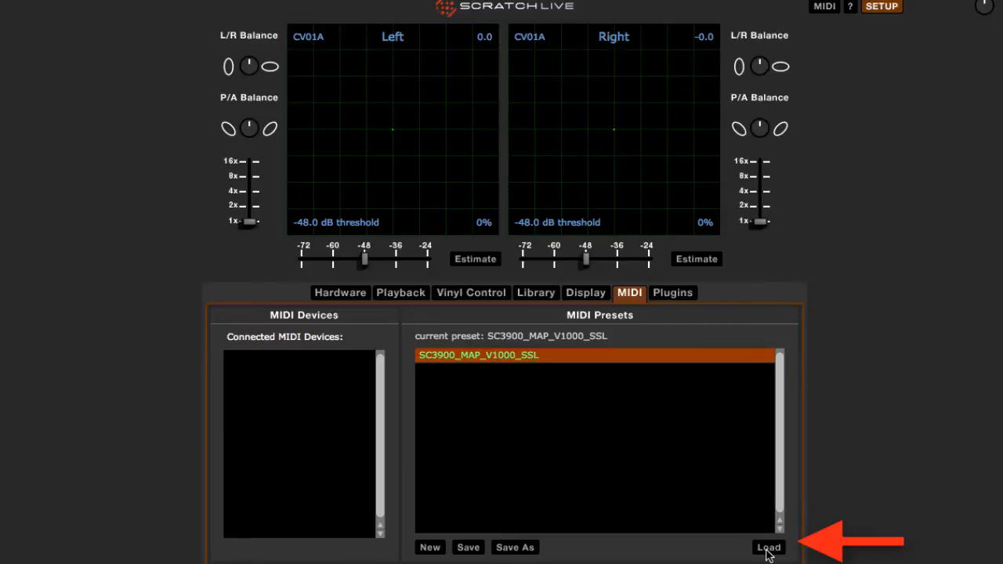